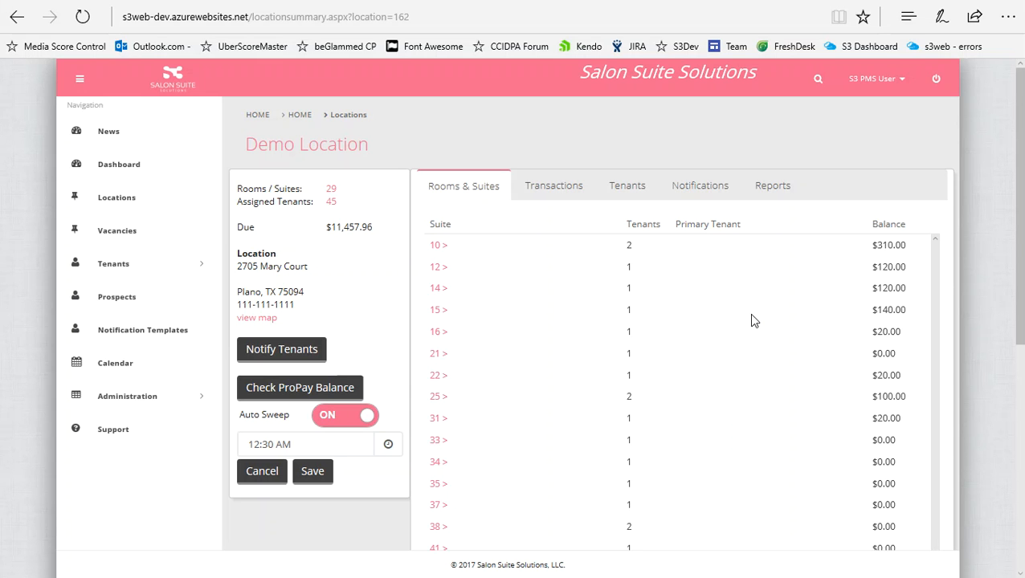
{"action": "mouse_move", "coordinate": [373, 378]}
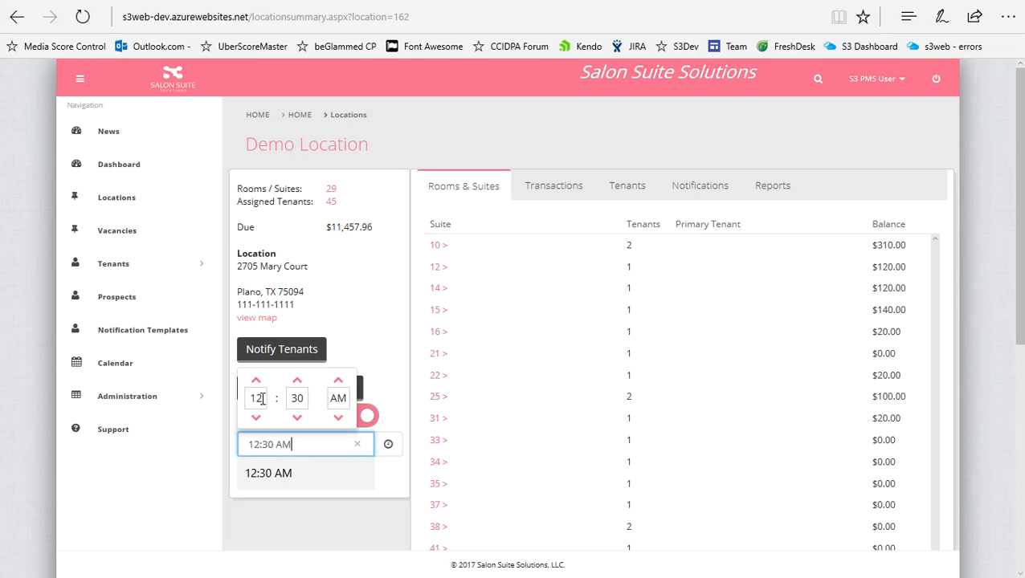
- Change the Auto Sweep time from 12:30 AM to 6:30 PM, leaving it unsaved
{"action": "left_click", "coordinate": [255, 398]}
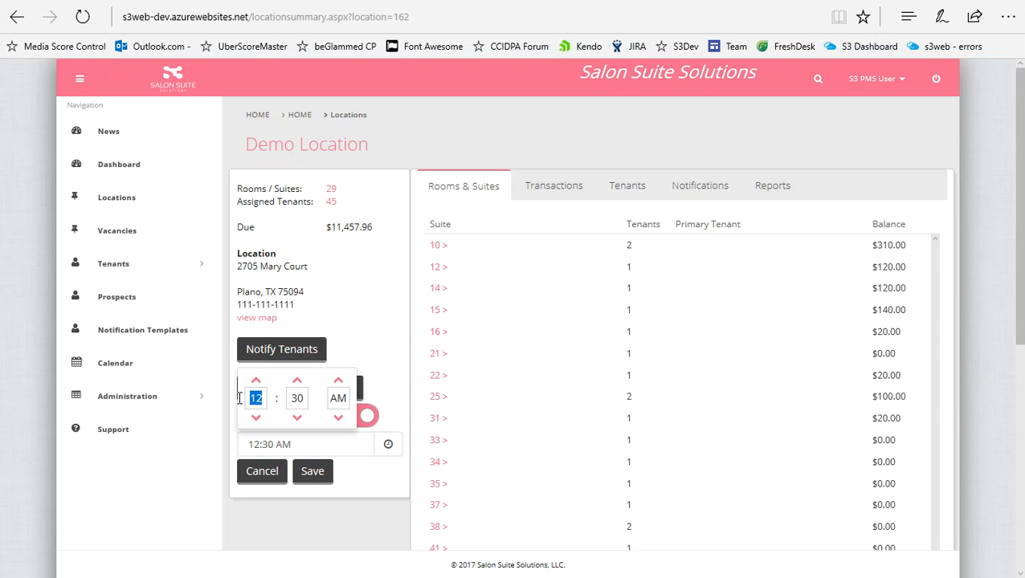
{"action": "mouse_move", "coordinate": [244, 405]}
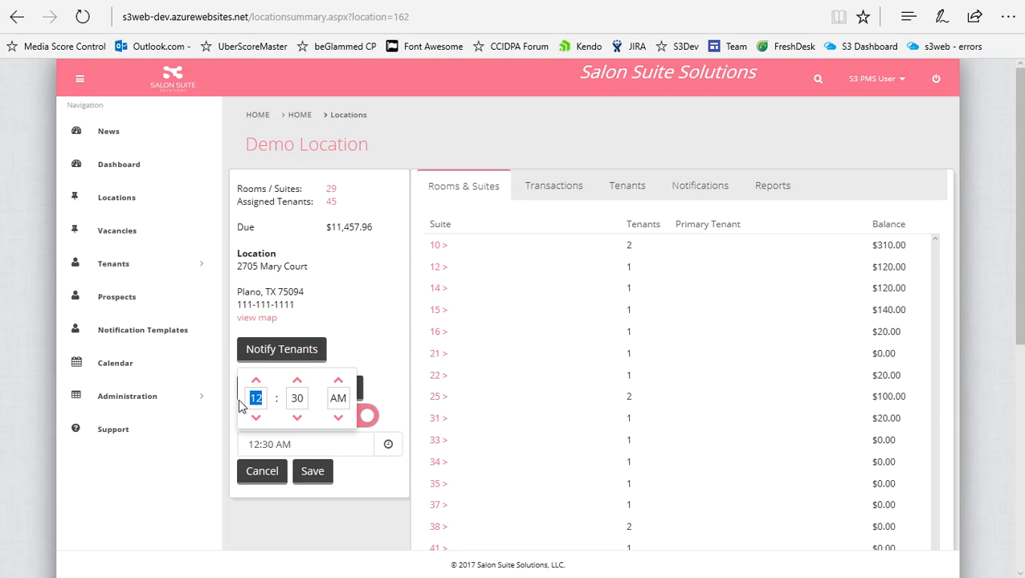
{"action": "mouse_move", "coordinate": [363, 353]}
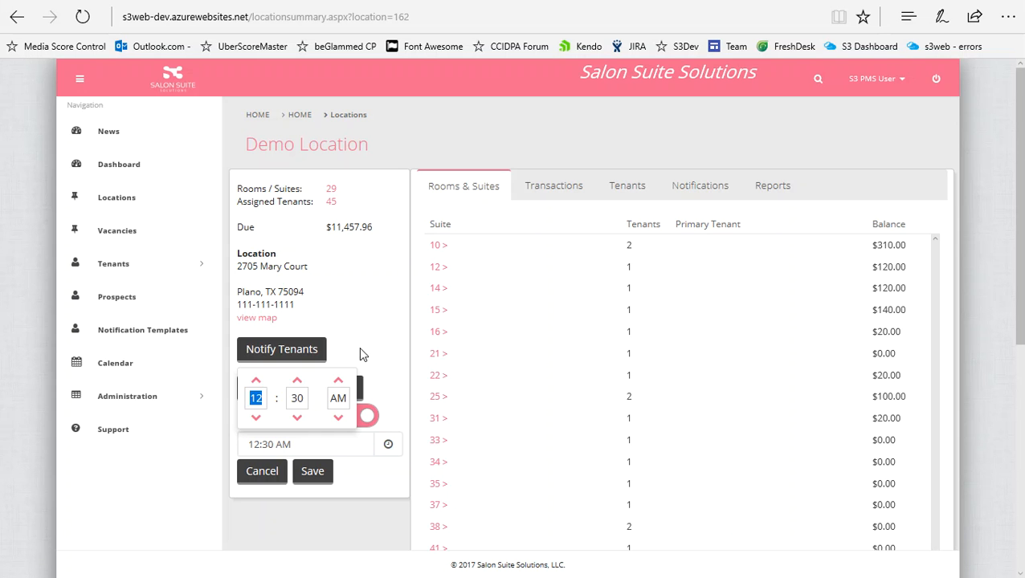
{"action": "type", "text": "6"}
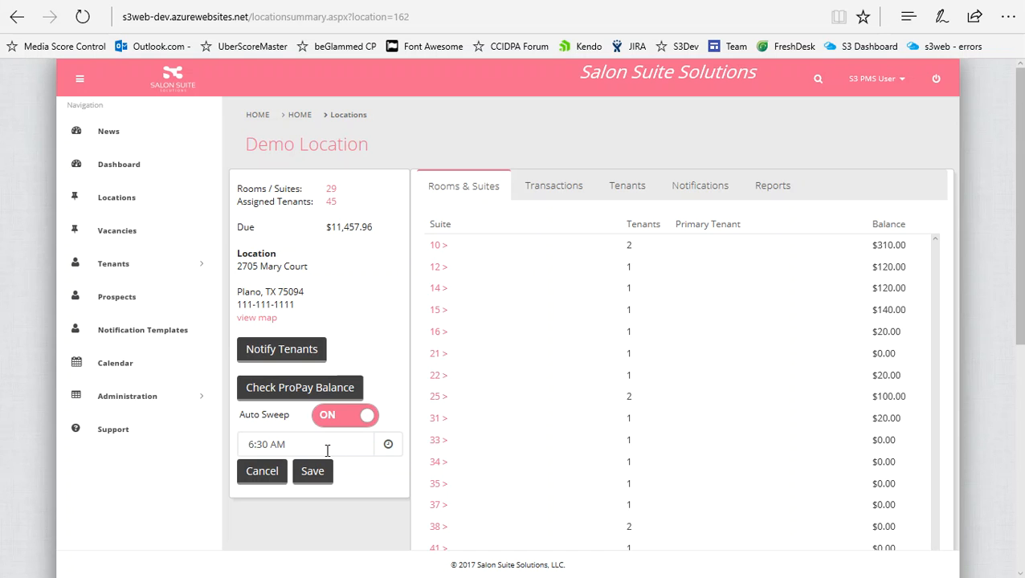
{"action": "left_click", "coordinate": [306, 444]}
{"action": "type", "text": "P"}
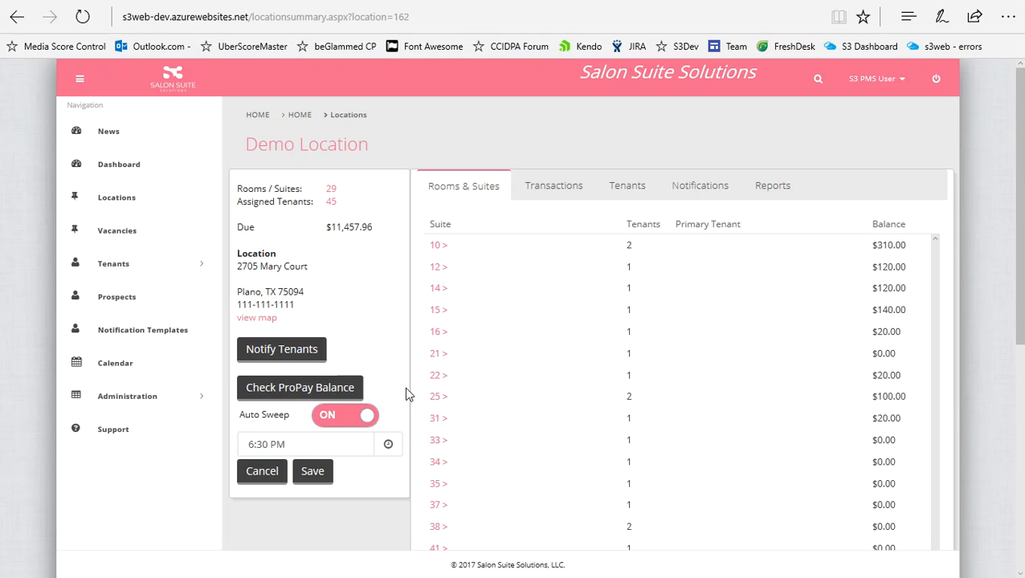
{"action": "mouse_move", "coordinate": [334, 434]}
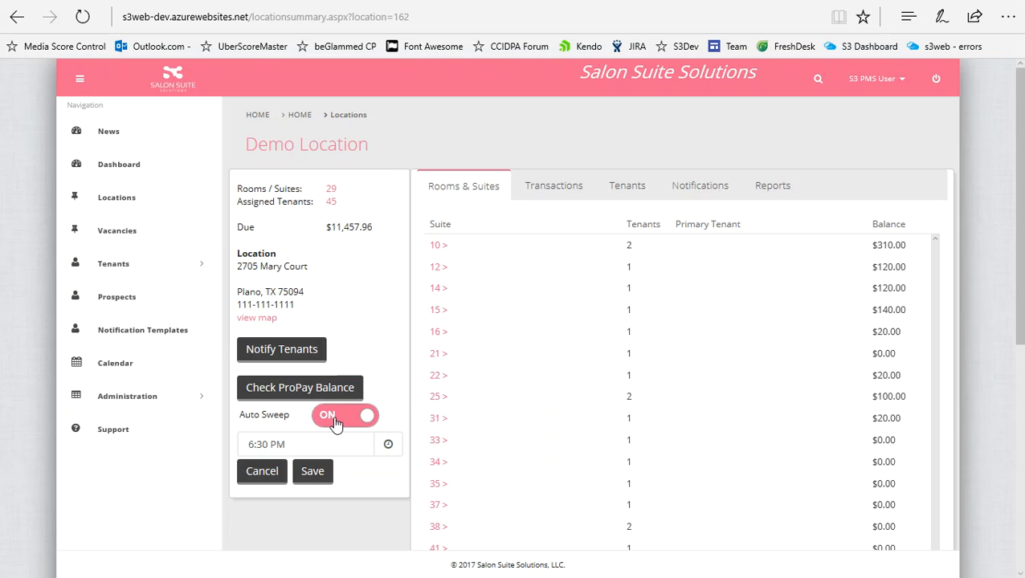
- Switch Auto Sweep from ON to OFF so the Sweep Now option appears
{"action": "left_click", "coordinate": [344, 415]}
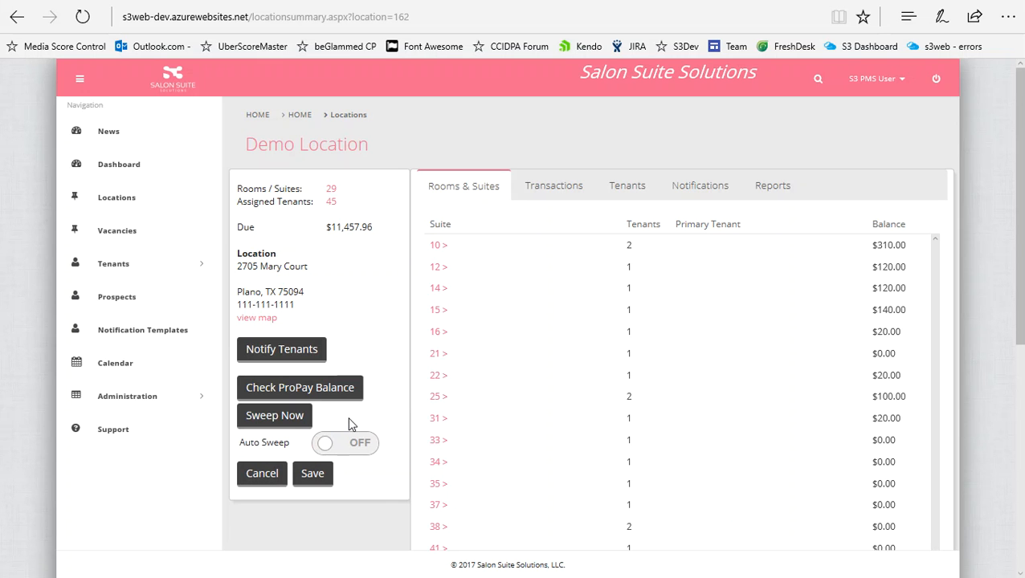
{"action": "mouse_move", "coordinate": [331, 392]}
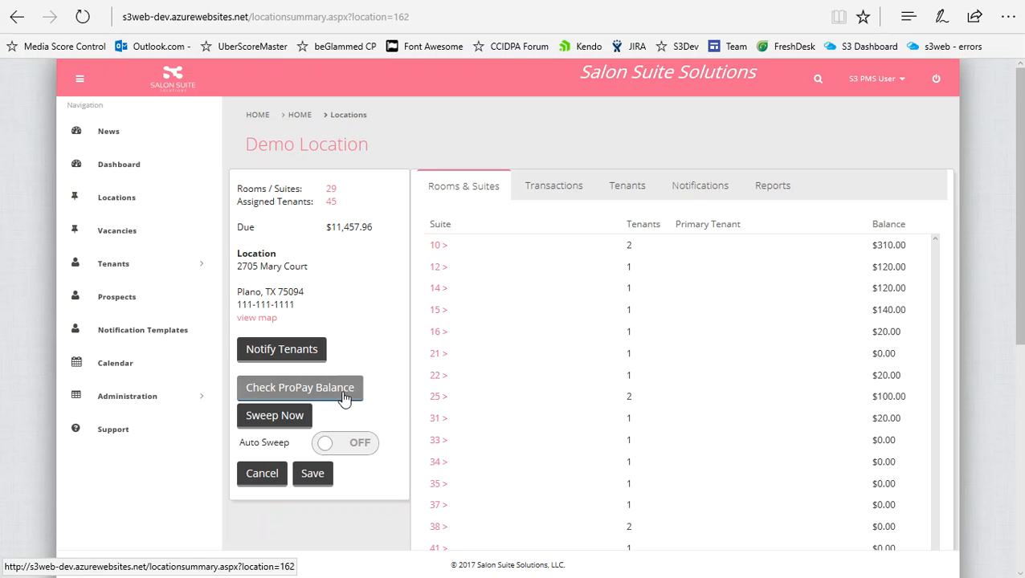
{"action": "mouse_move", "coordinate": [372, 392]}
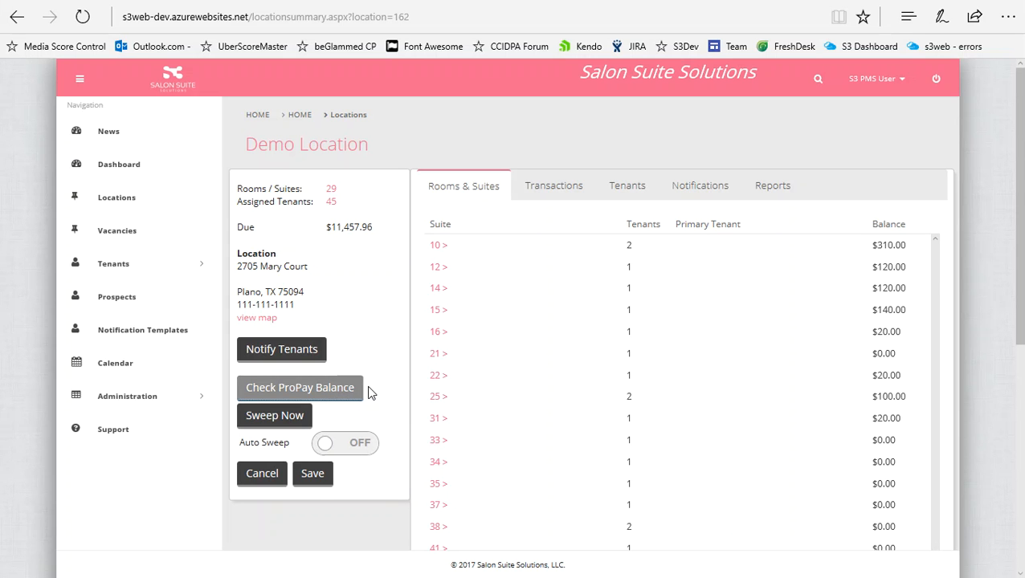
- Run a ProPay balance check, which reports a current balance of $0.00
{"action": "left_click", "coordinate": [299, 387]}
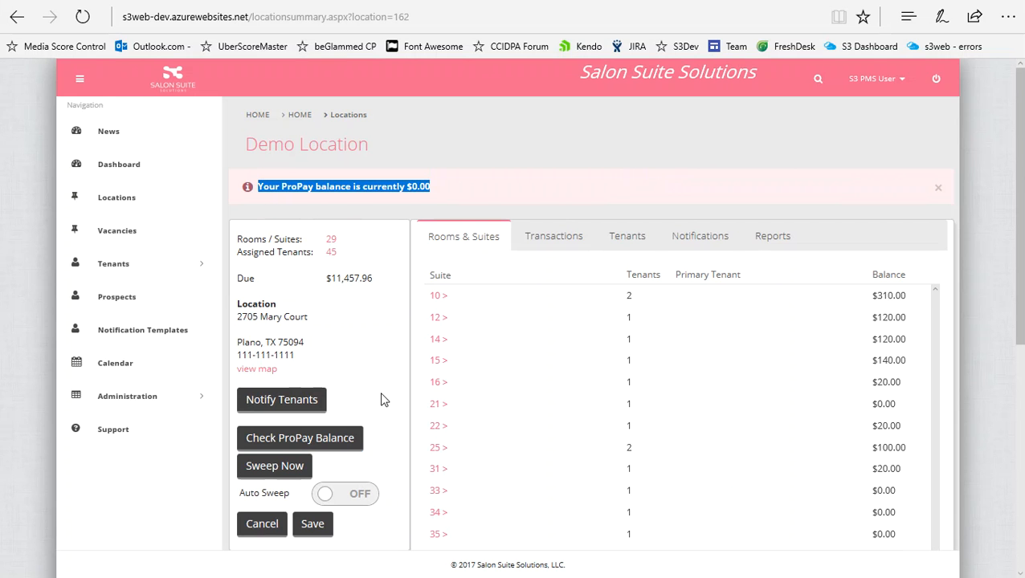
{"action": "scroll", "scroll_direction": "down", "scroll_amount": 3}
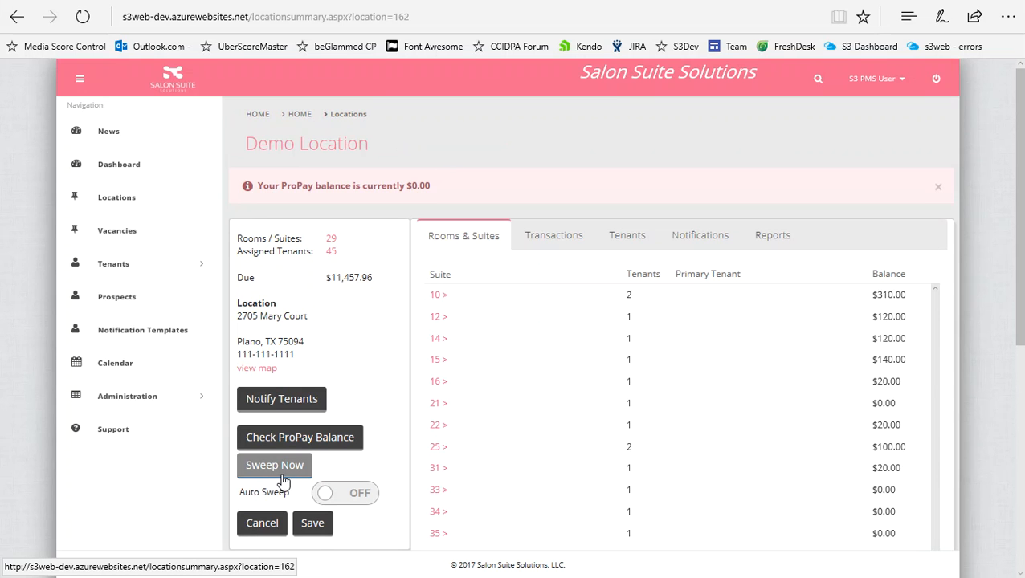
- Run Sweep Now and view the notice that it completed but aborted for balance under $1
{"action": "left_click", "coordinate": [273, 466]}
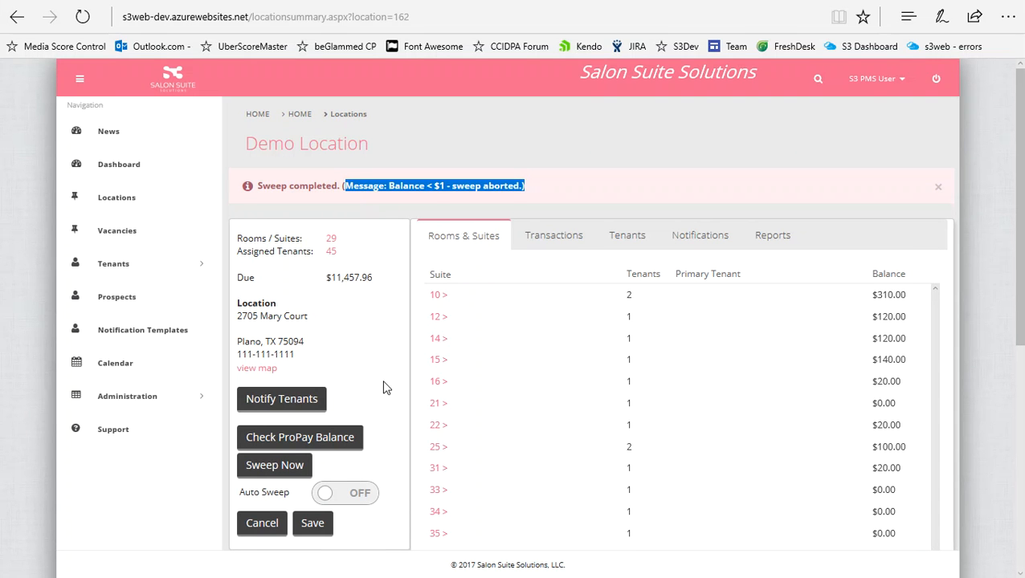
{"action": "scroll", "scroll_direction": "down", "scroll_amount": 3}
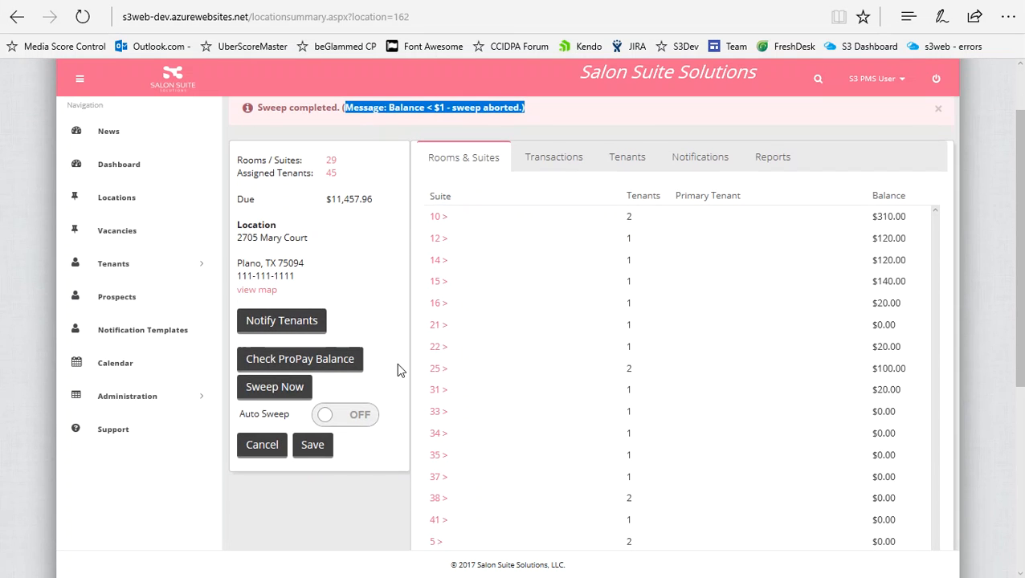